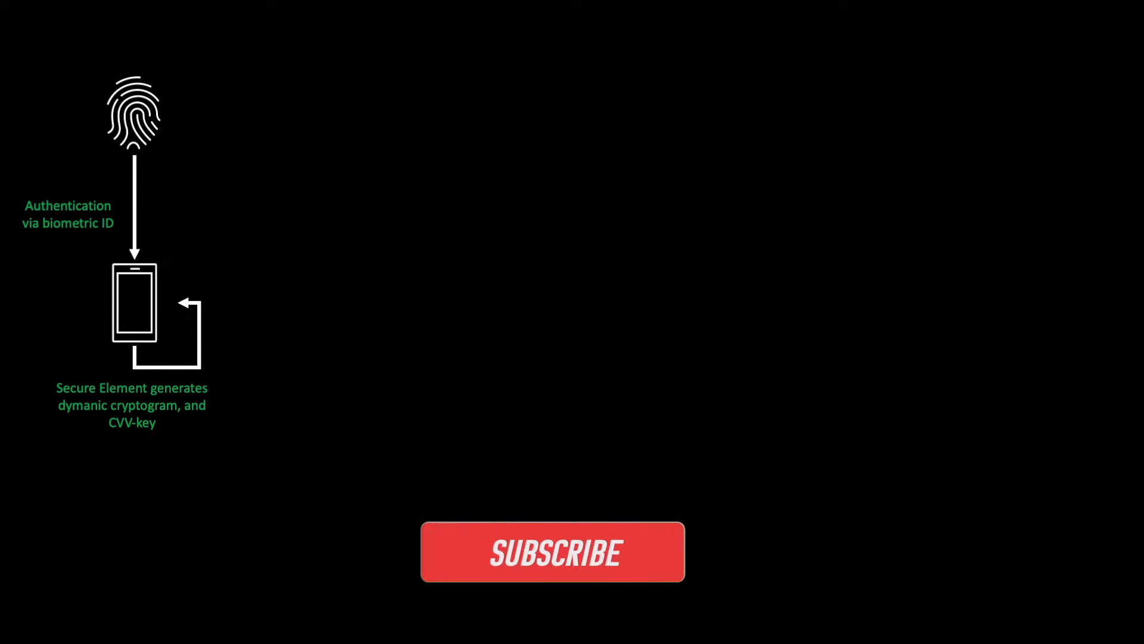
left_click(552, 551)
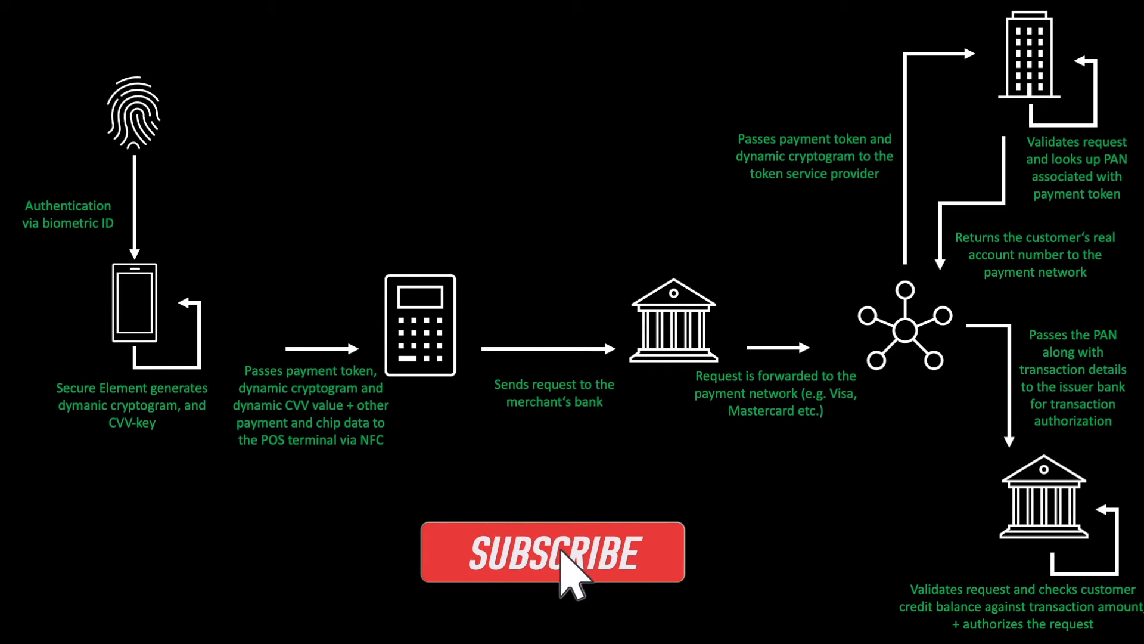
left_click(552, 552)
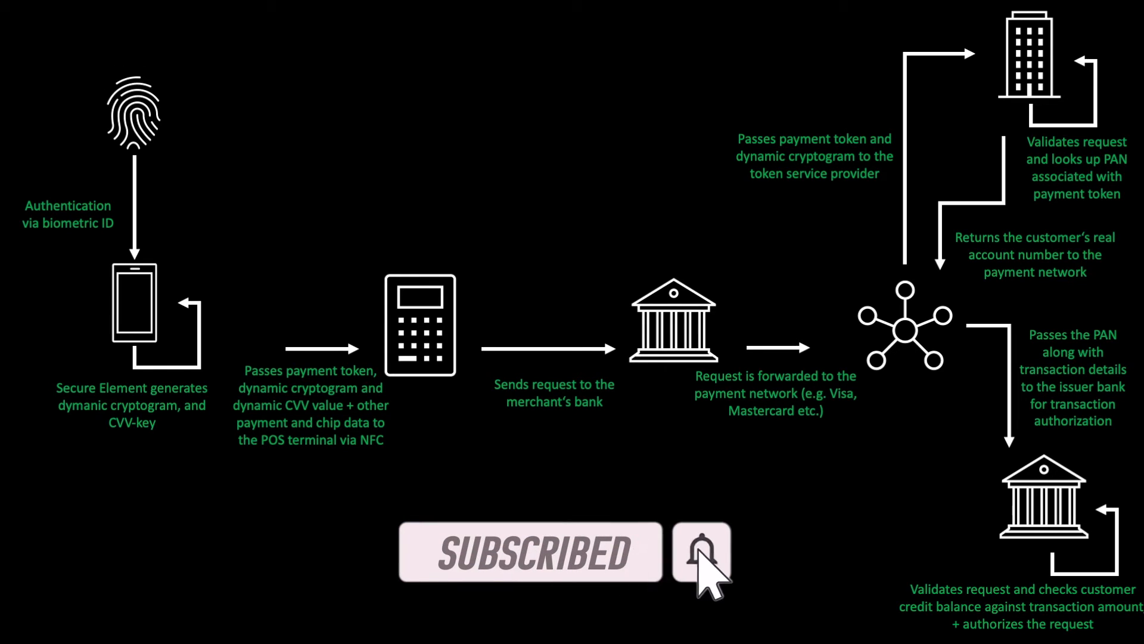